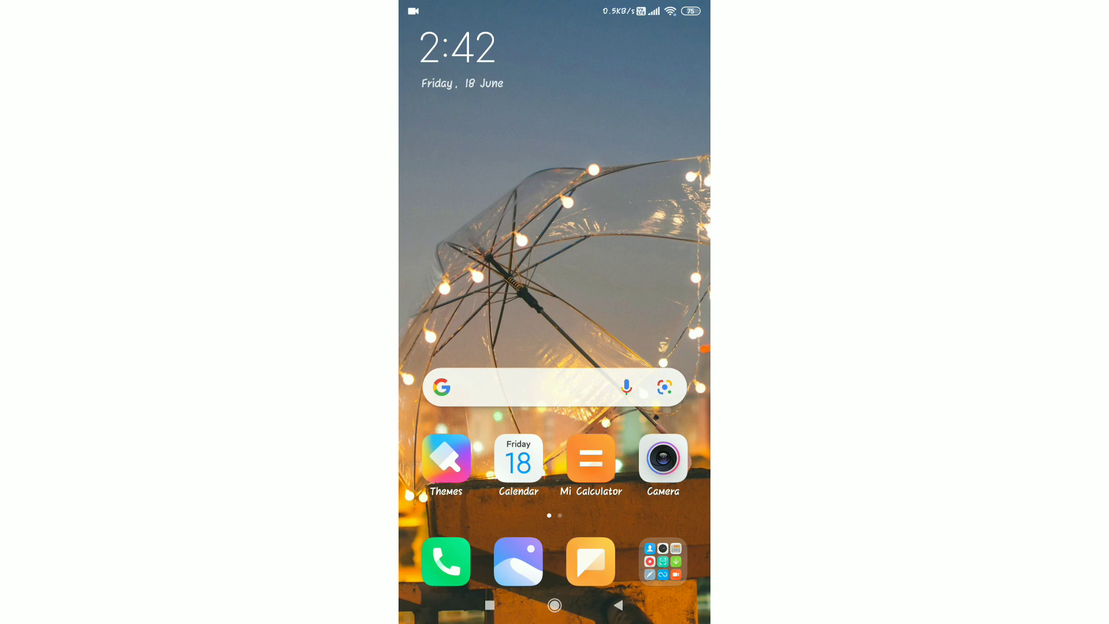
- Launch Chrome from the Google apps folder on the second home page
scroll("left", 3)
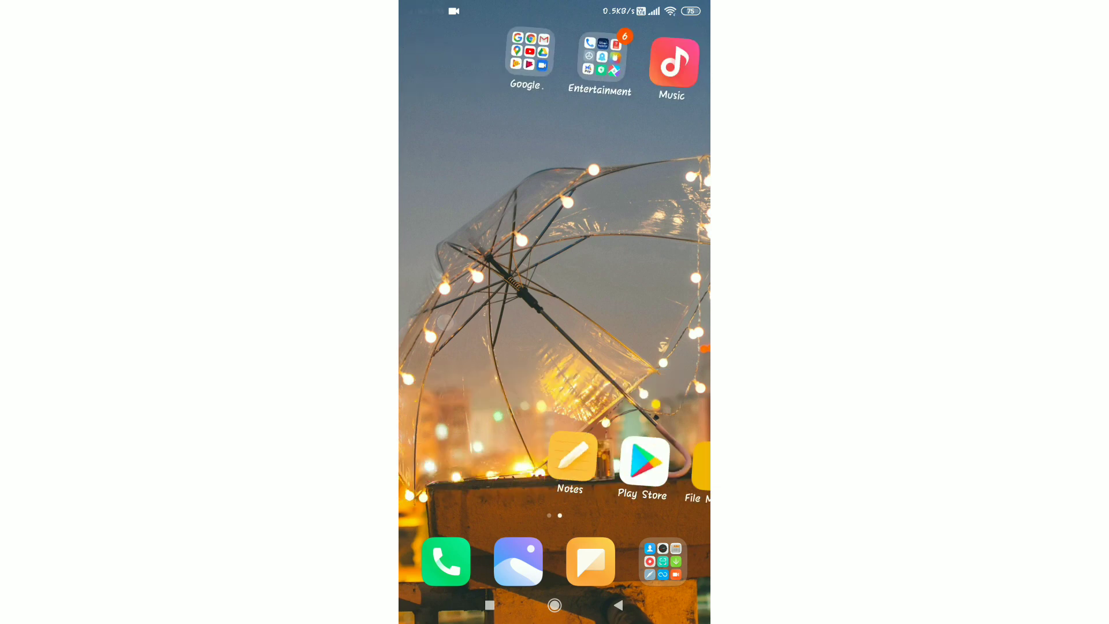
left_click(526, 53)
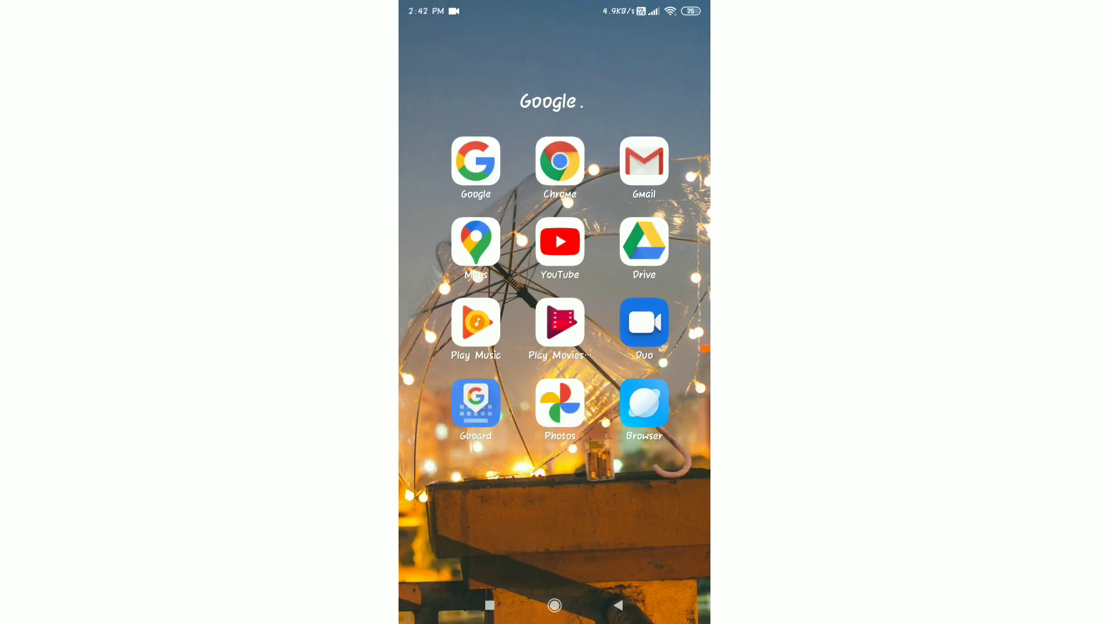
left_click(559, 162)
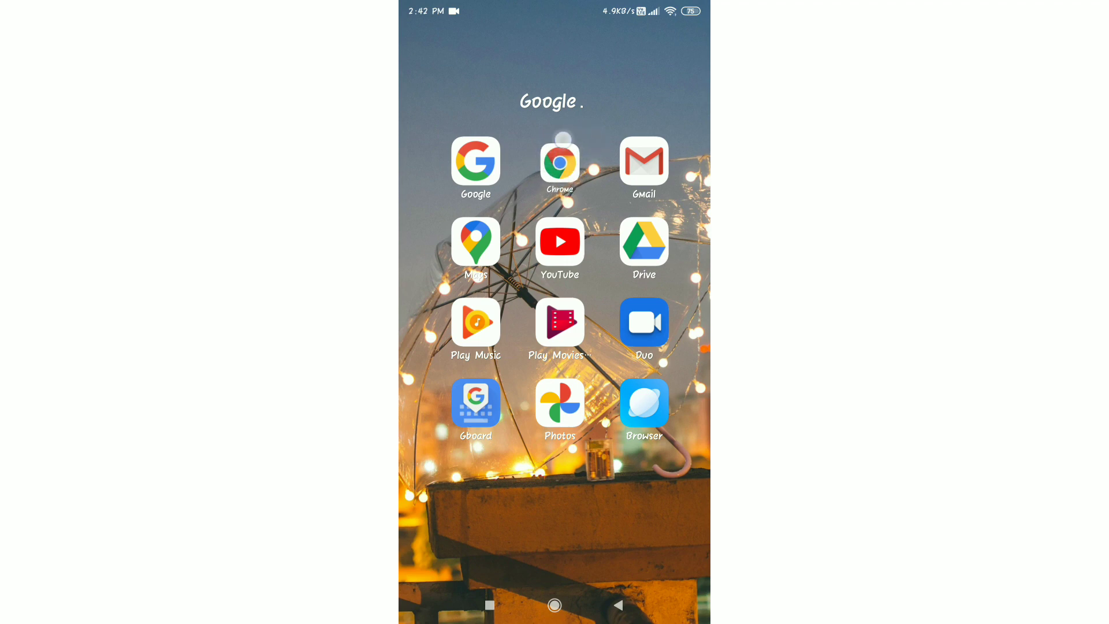
left_click(643, 403)
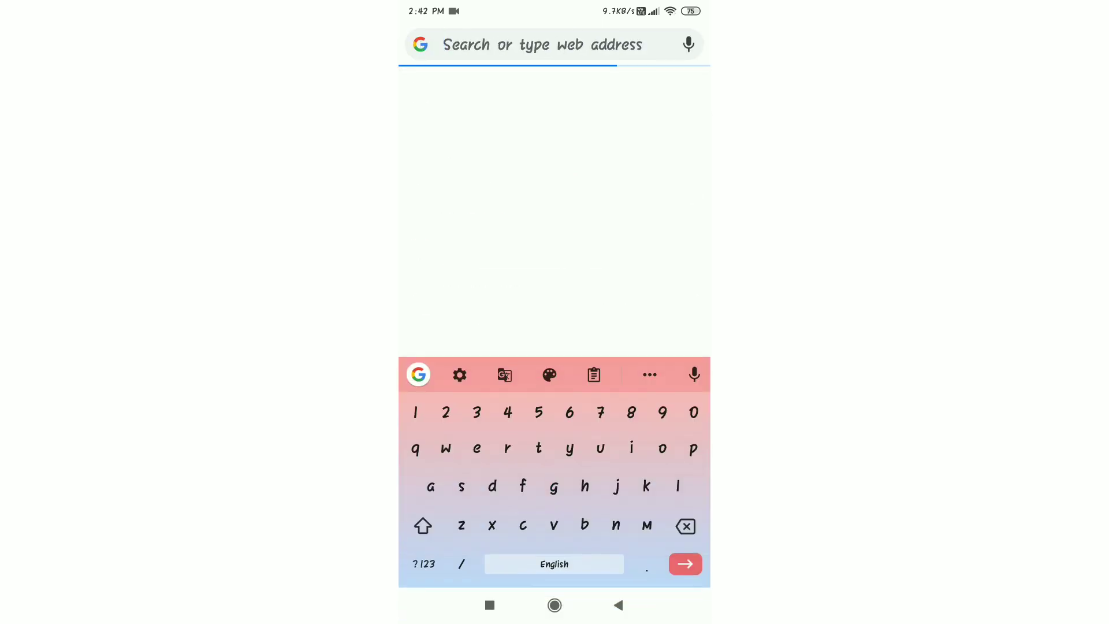
- Load youtube.com's mobile site and bring up Chrome's three-dot menu
type("yout")
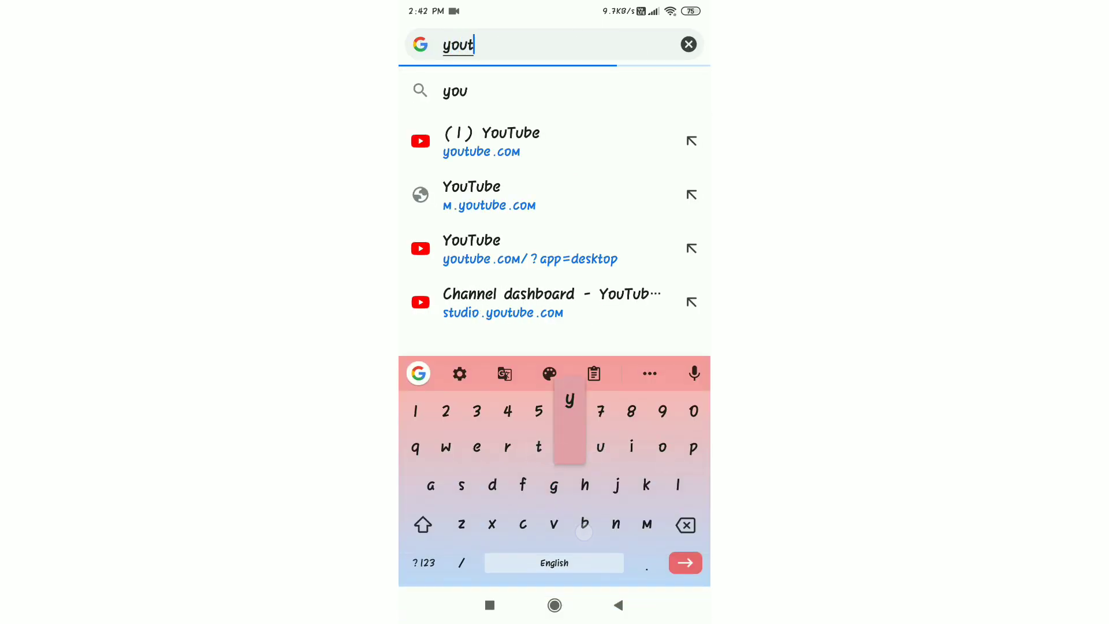
left_click(585, 524)
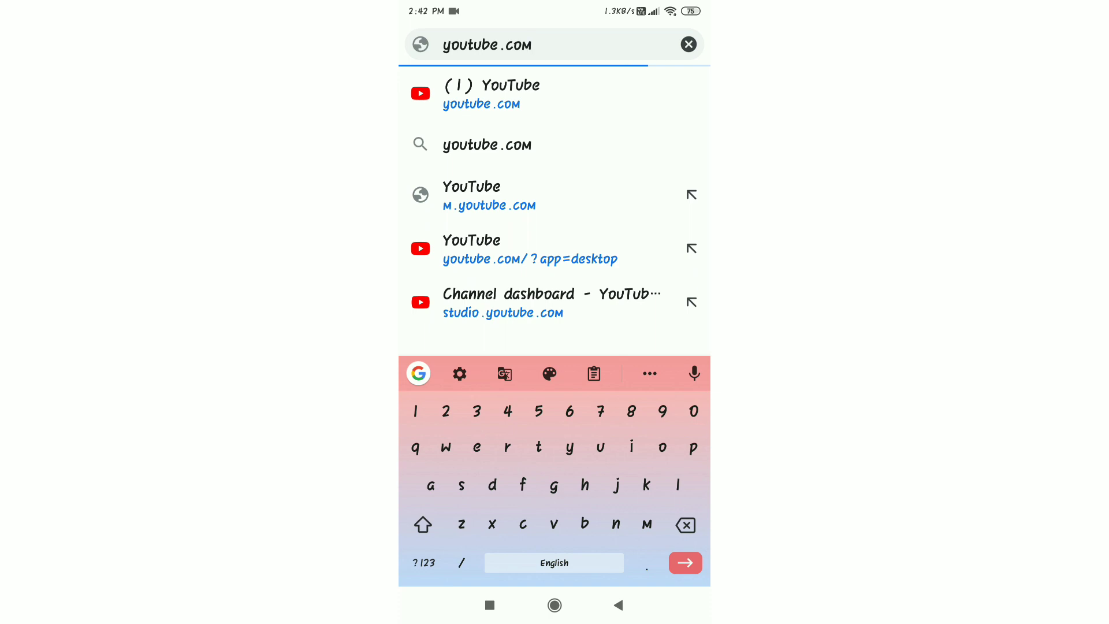
left_click(488, 196)
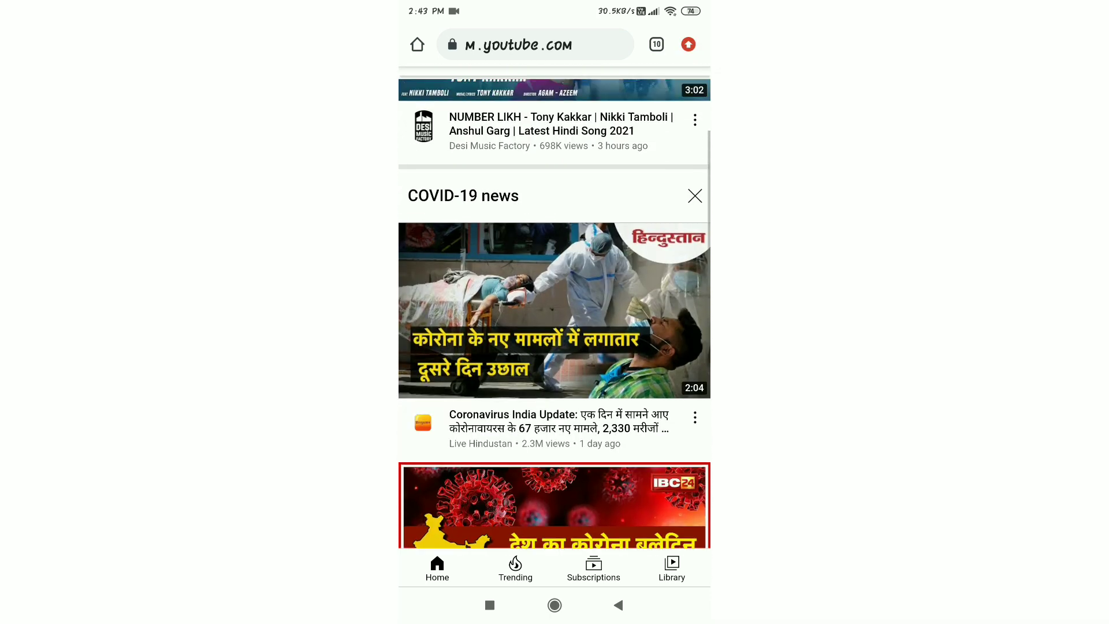
scroll("down", 3)
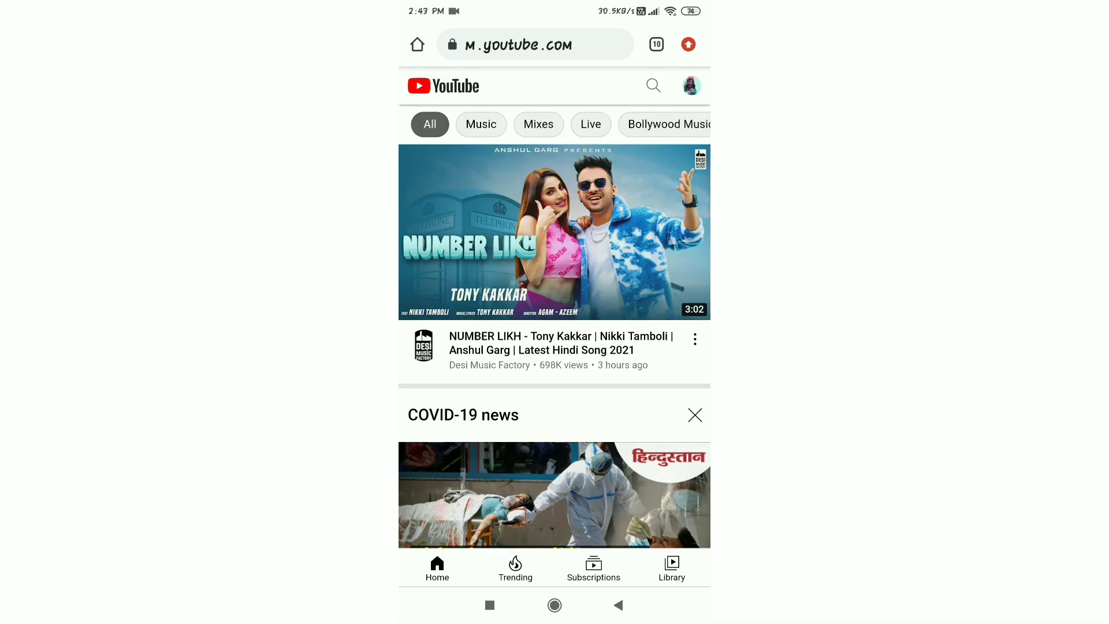
left_click(686, 43)
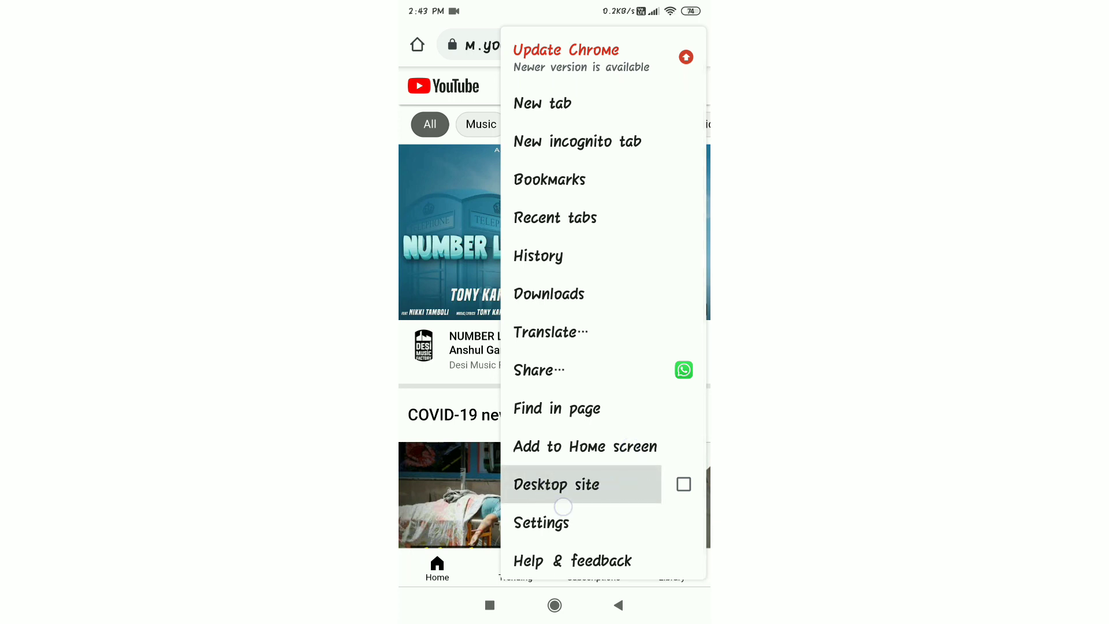
- Switch YouTube to the desktop site and open the account menu from the avatar
left_click(557, 484)
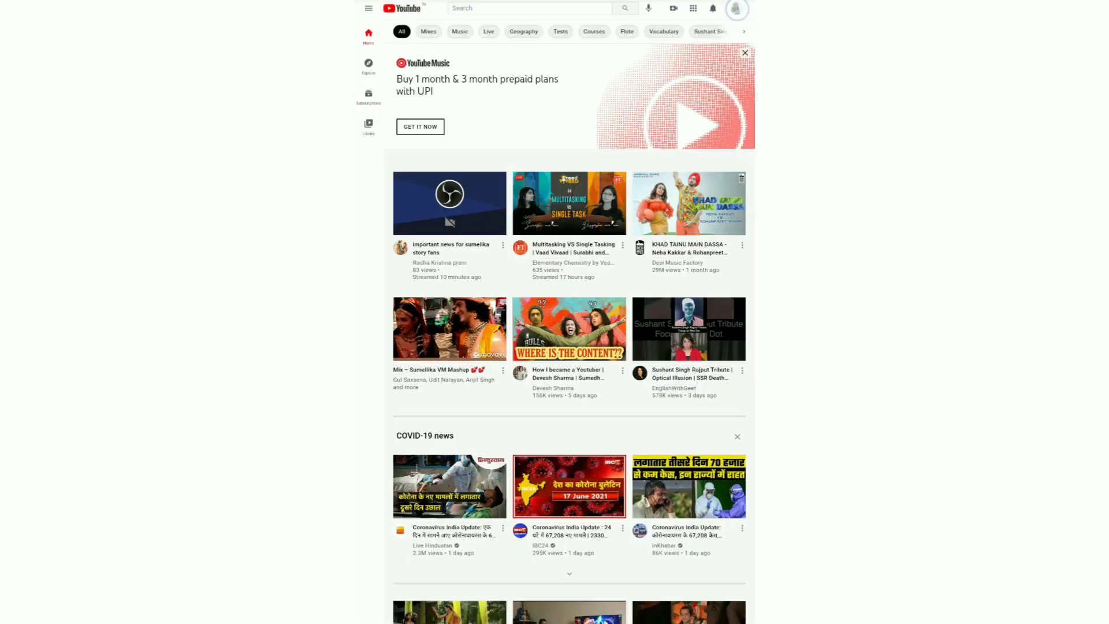
left_click(736, 8)
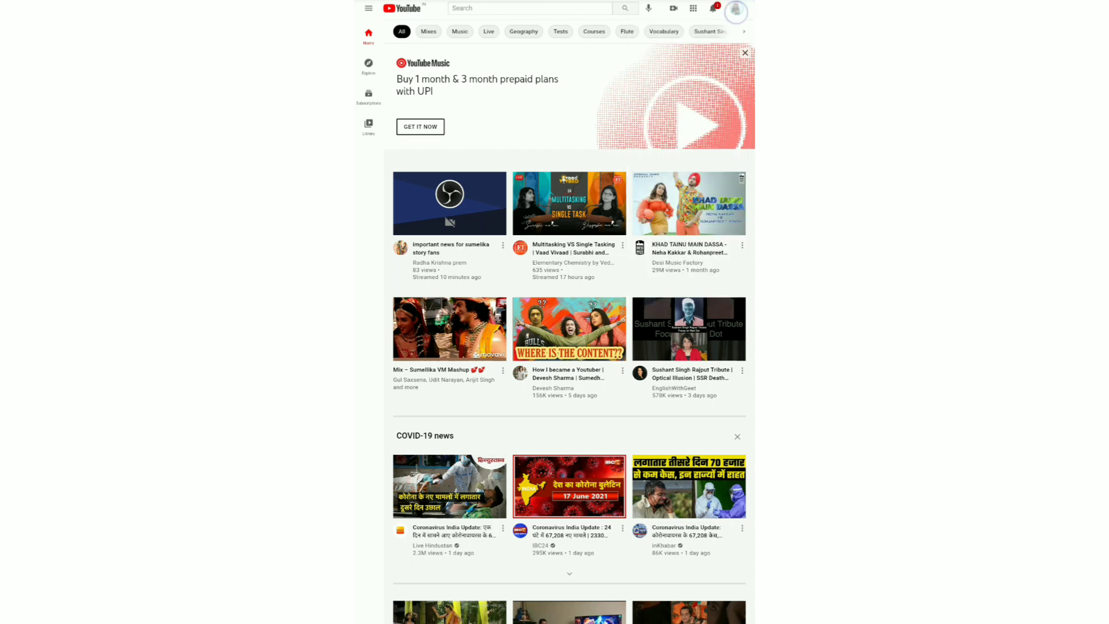
left_click(738, 8)
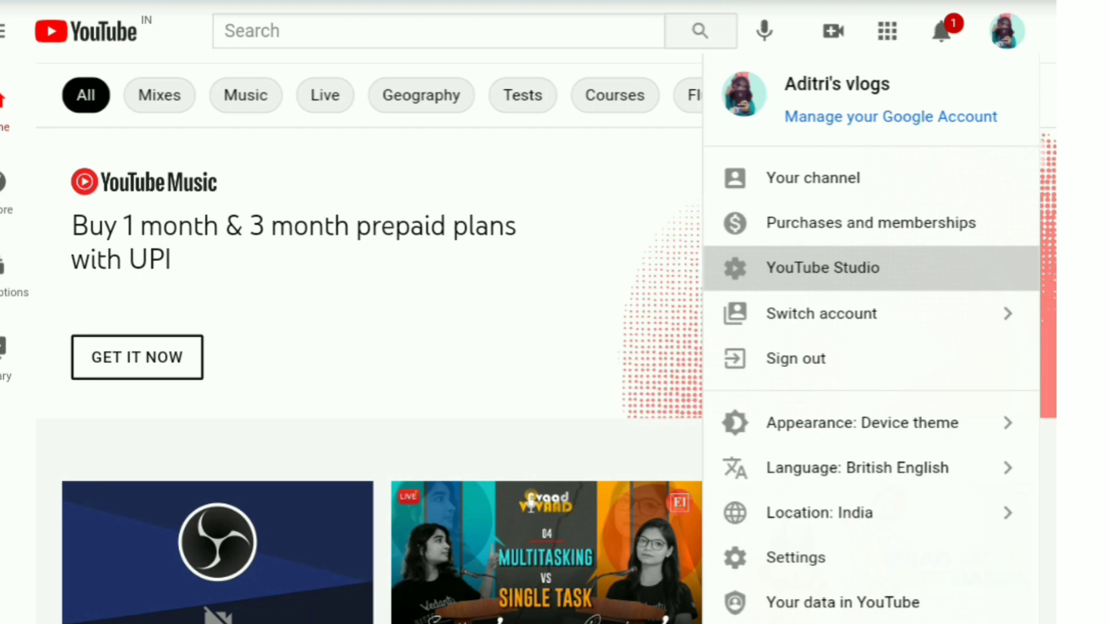
- Open YouTube Studio for the channel from the account menu
left_click(821, 267)
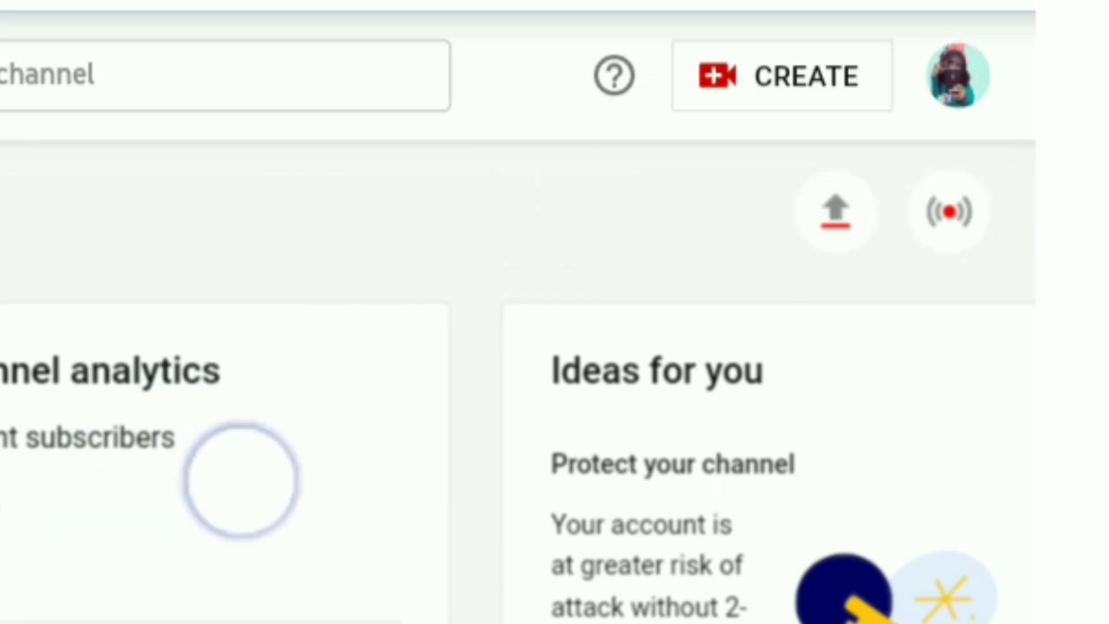
mouse_move(949, 210)
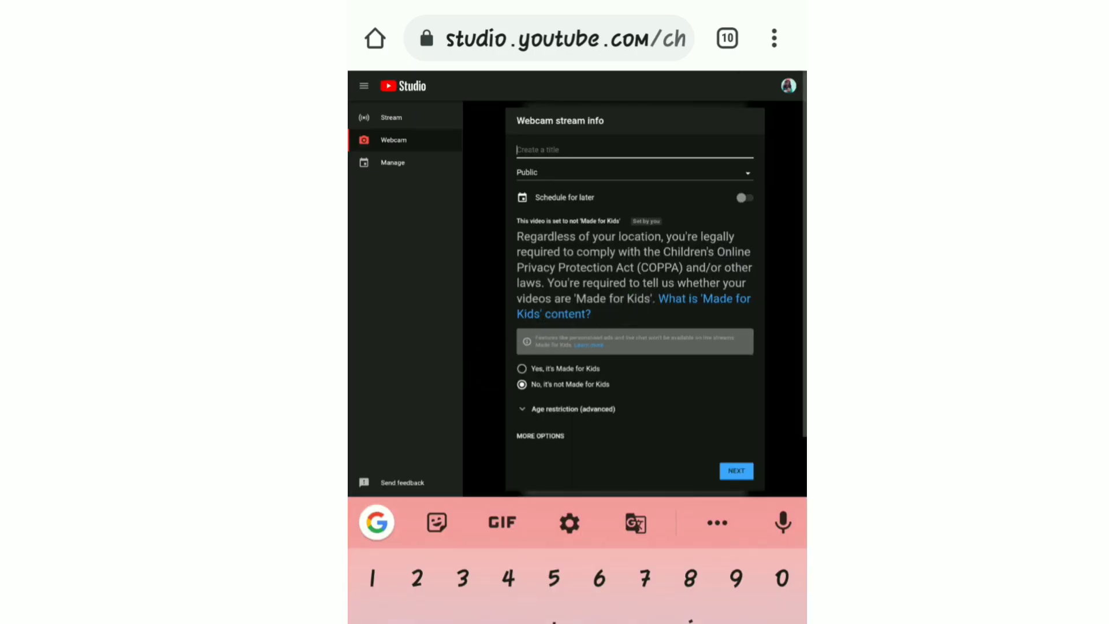
- Enter the webcam stream title 'xyz ghm' in the stream info
left_click(735, 470)
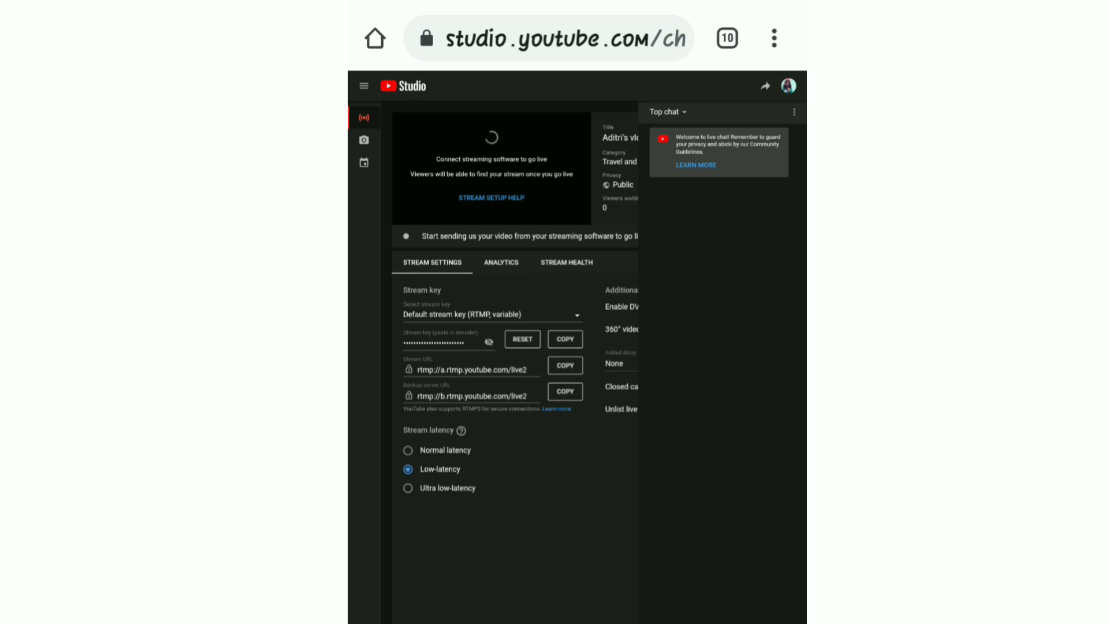
left_click(364, 140)
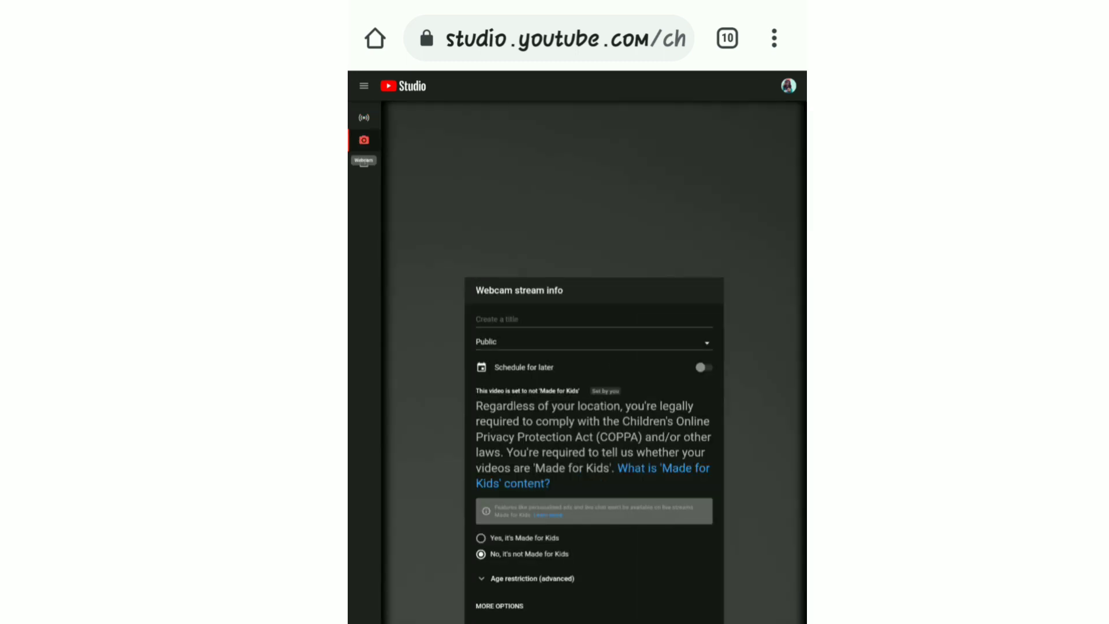
type("xyx")
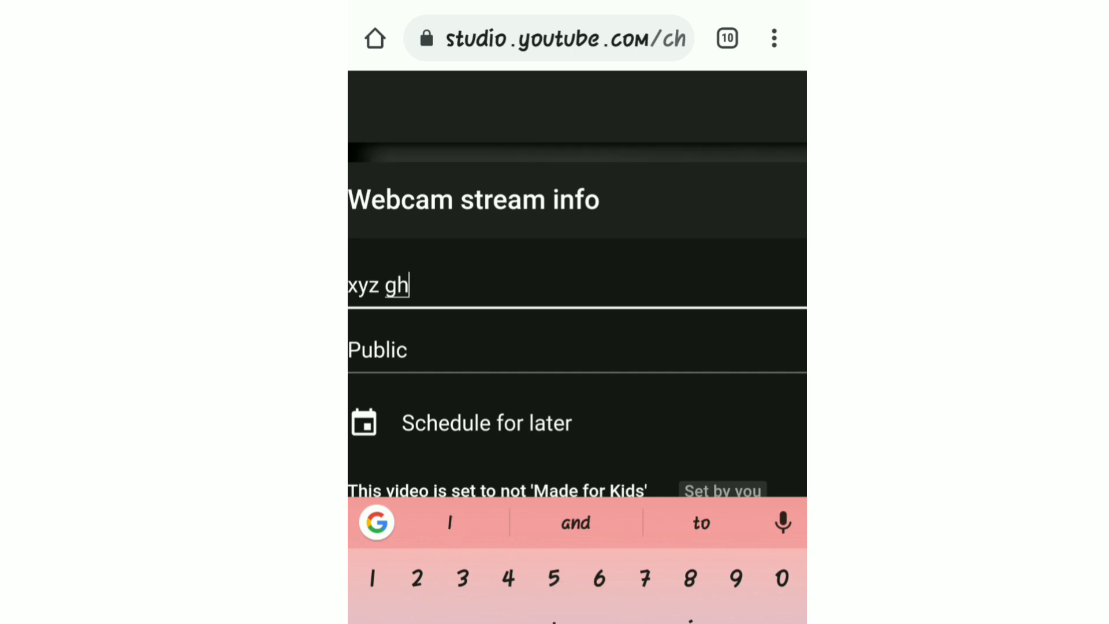
type("m")
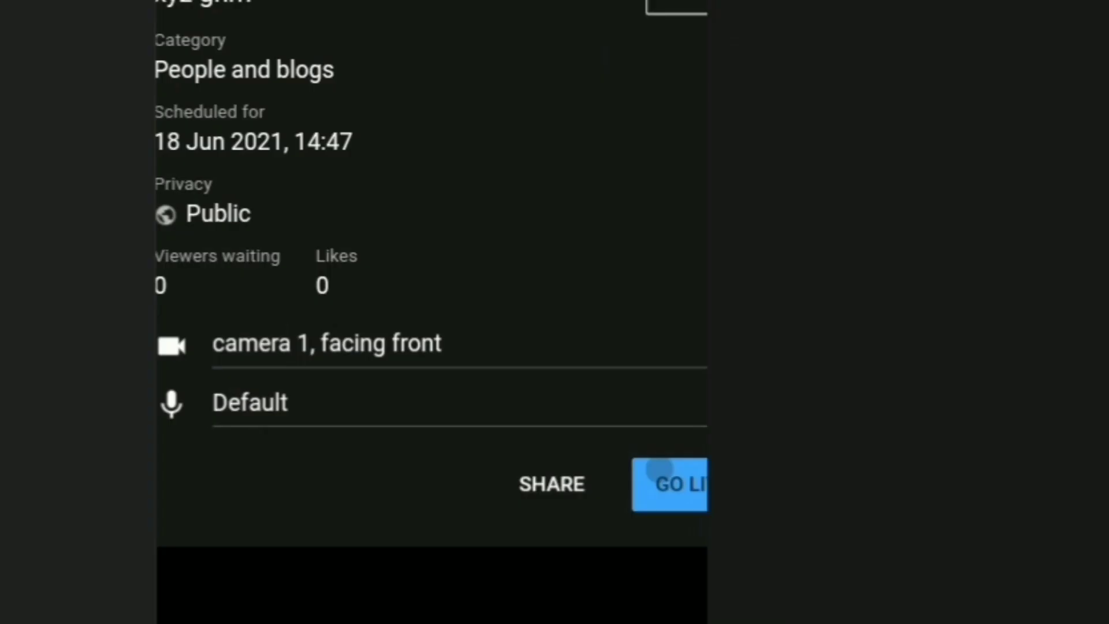
- Go live with the webcam stream
left_click(670, 484)
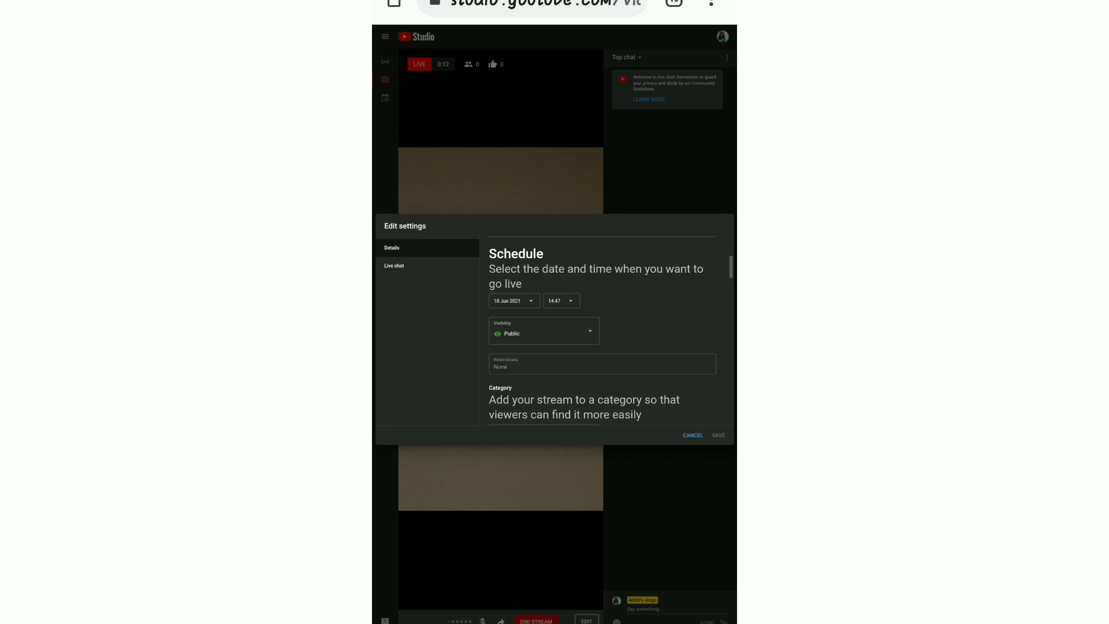
- Cancel the Edit settings unchanged and end the live stream 'xyz ghm'
left_click(510, 300)
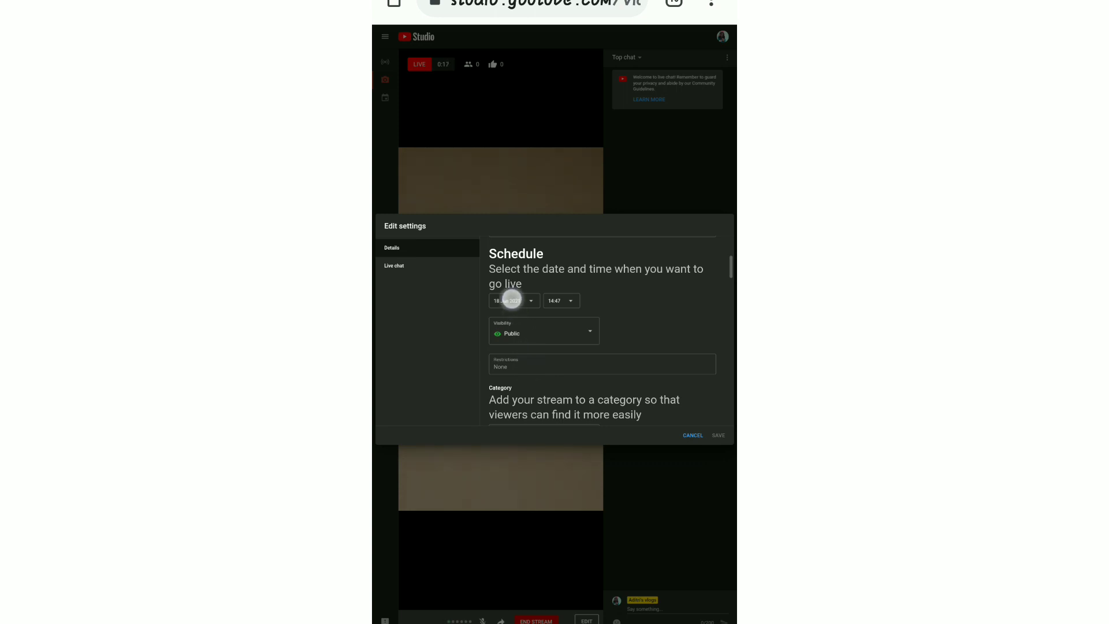
scroll("down", 3)
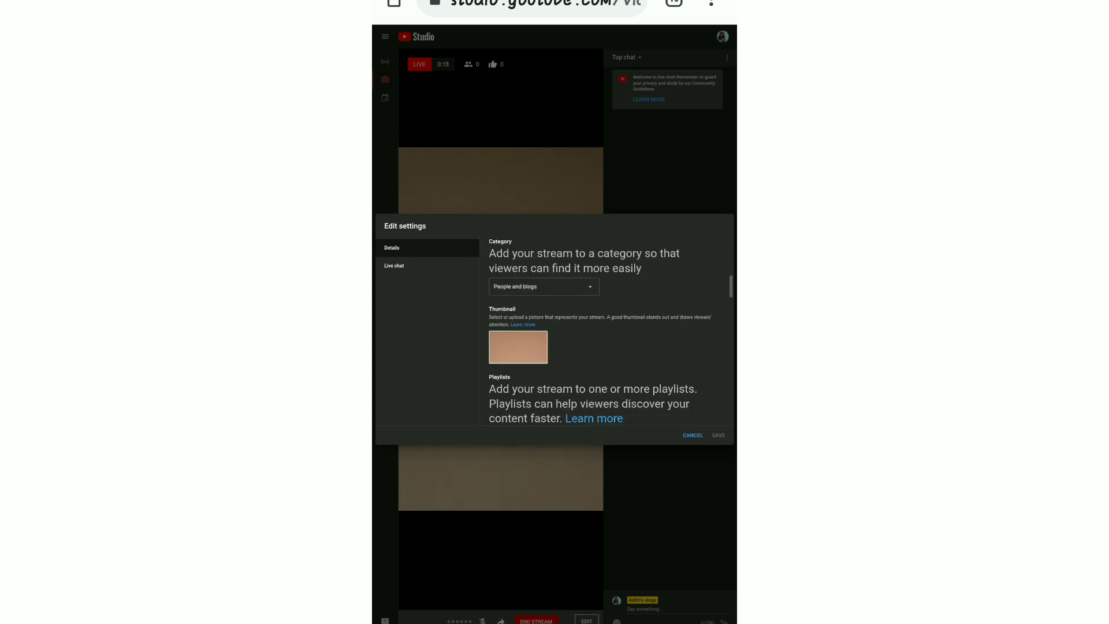
scroll("down", 3)
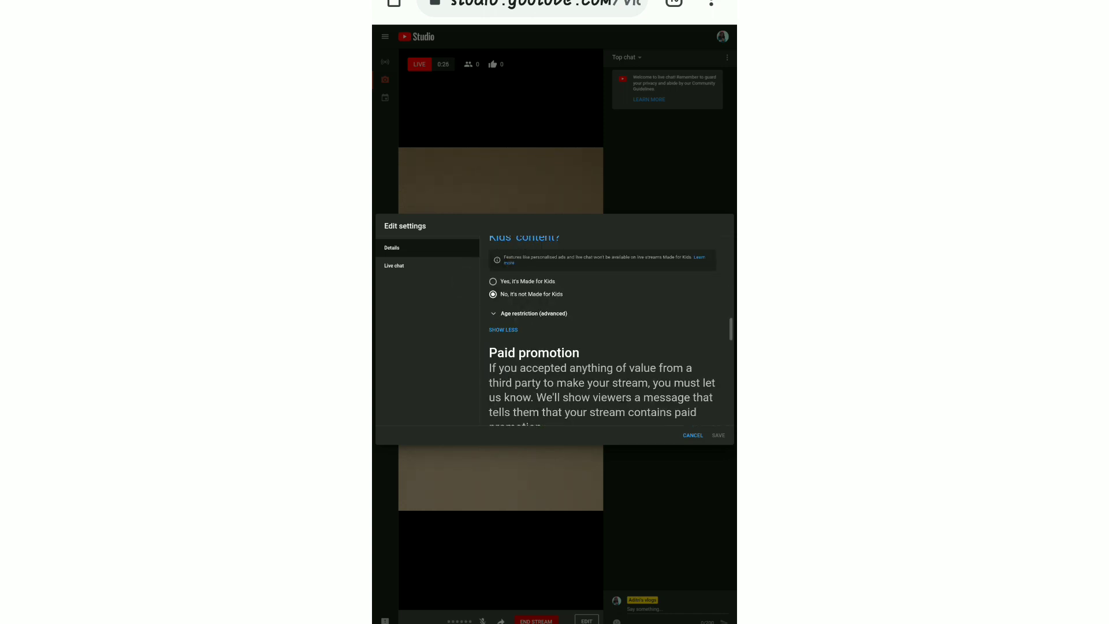
scroll("down", 3)
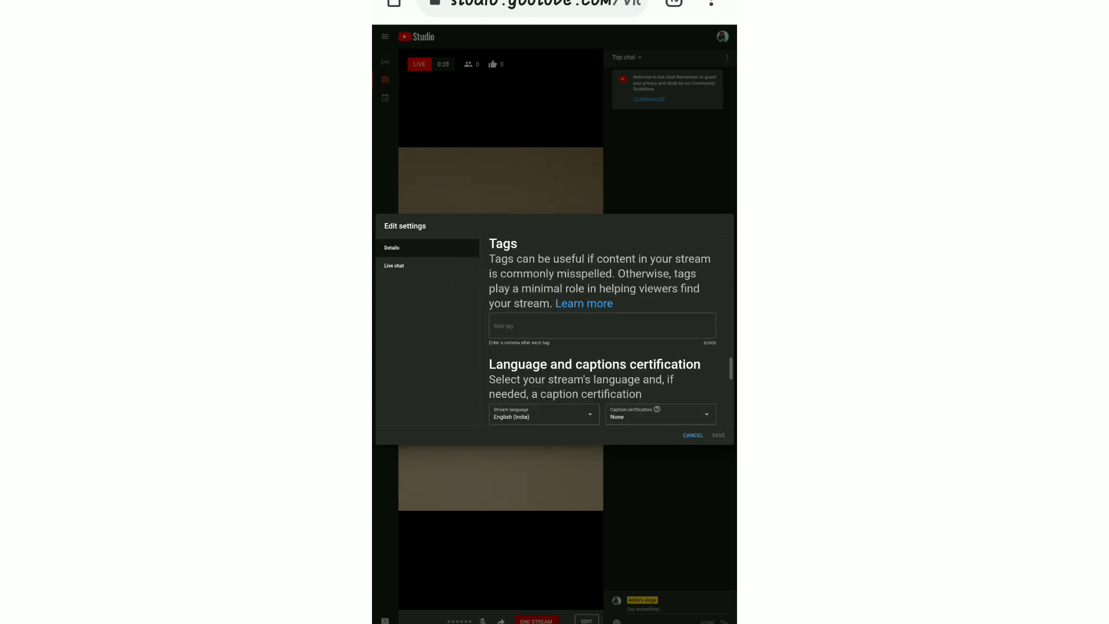
left_click(535, 620)
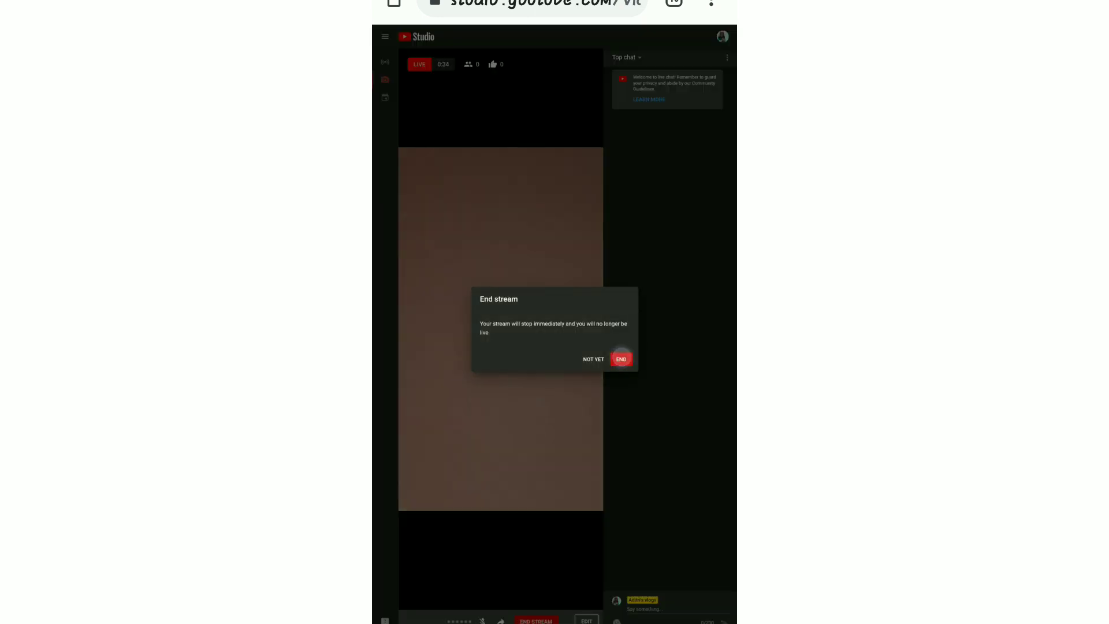
left_click(620, 358)
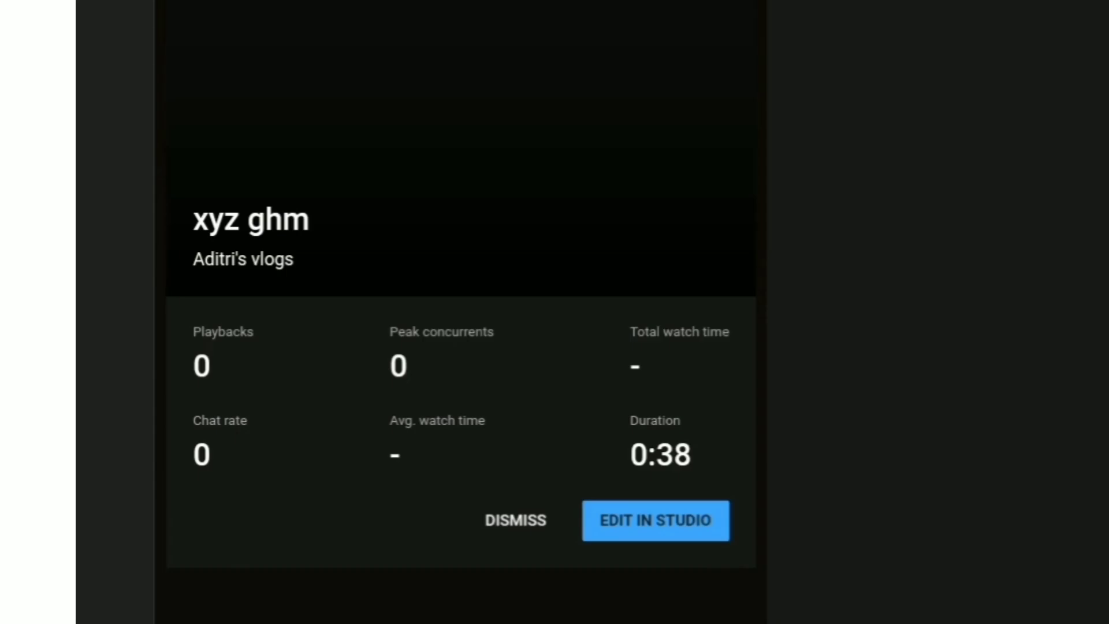